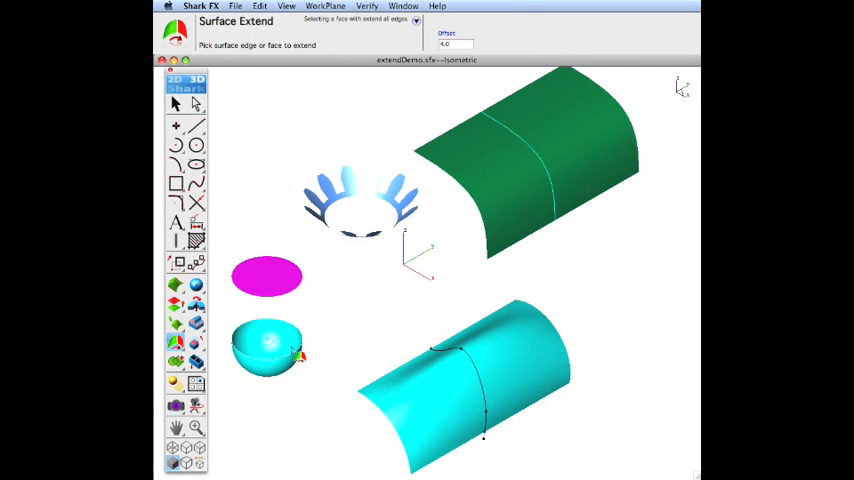
- Zoom in on the trimmed blue petal-shaped surface with Surface Extend active
click(456, 44)
text(1)
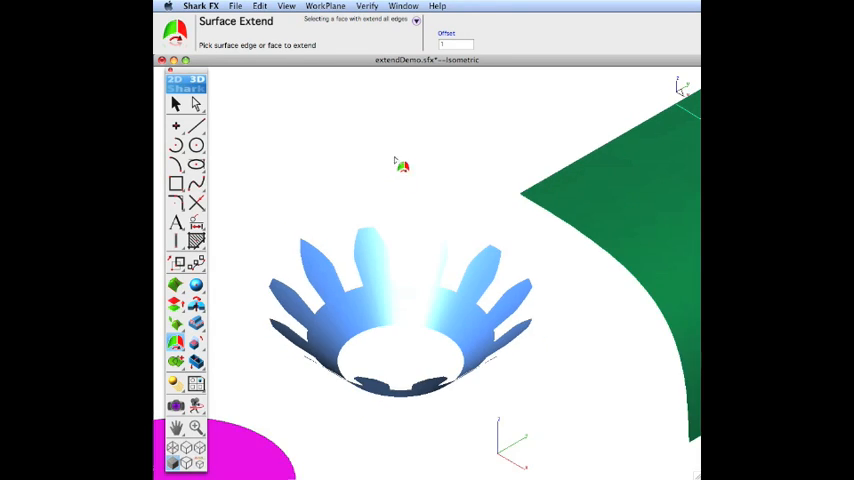
- Pick the petal surface edge and enter an offset of 0.2
click(456, 44)
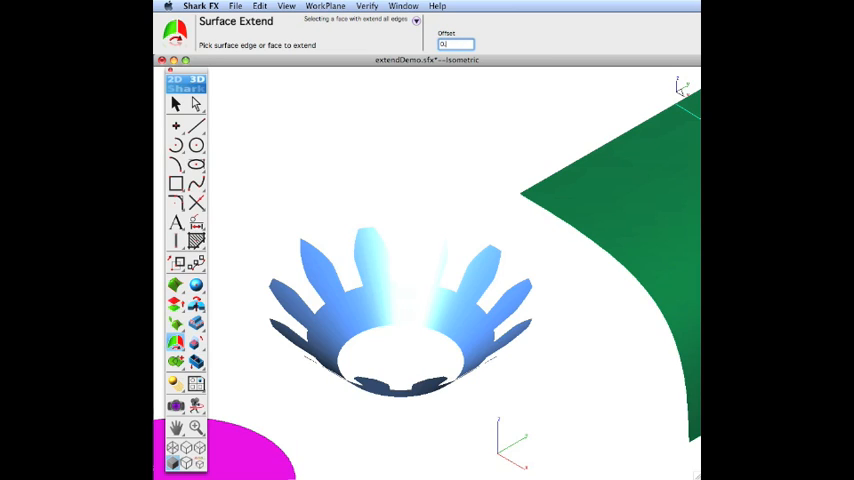
text(0.2)
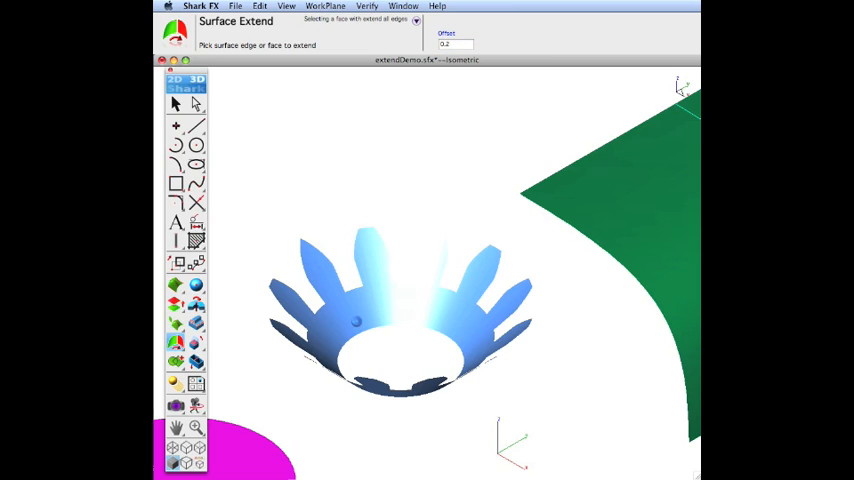